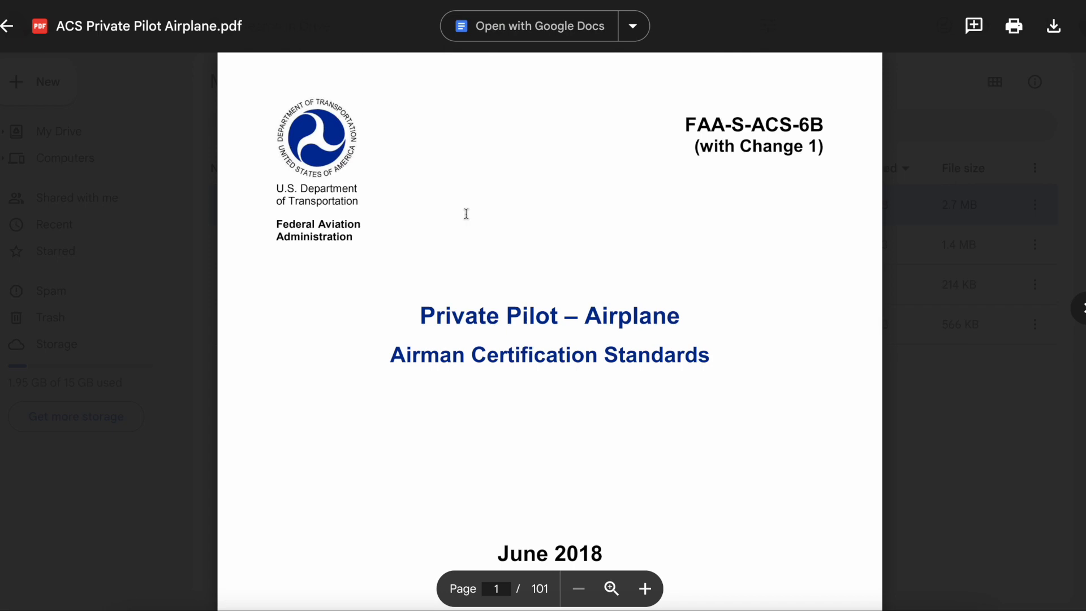
{"action": "scroll", "scroll_direction": "down", "scroll_amount": 3}
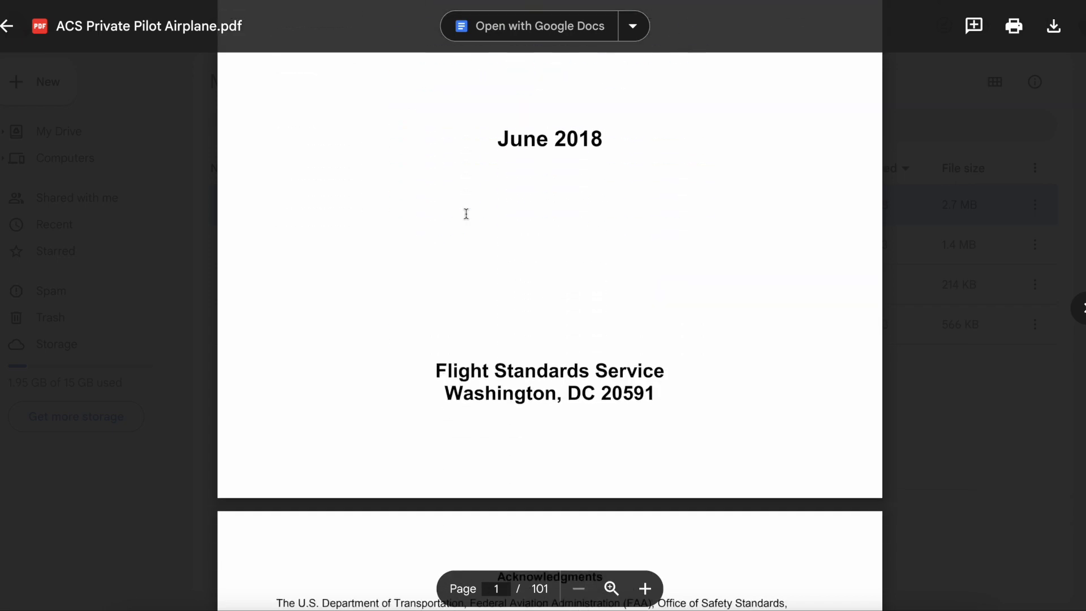
{"action": "scroll", "scroll_direction": "down", "scroll_amount": 3}
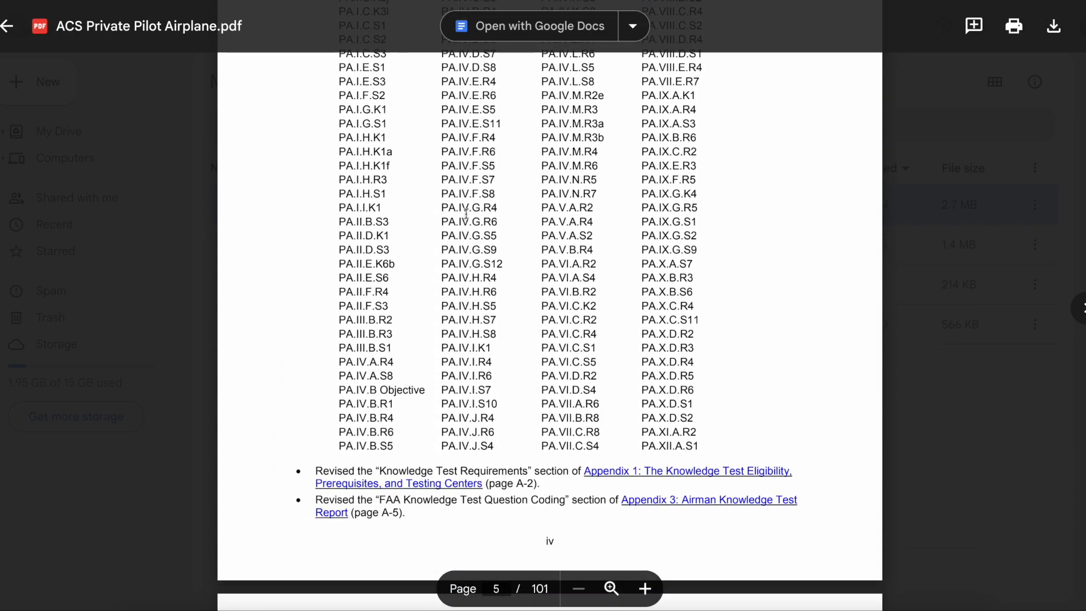
{"action": "scroll", "scroll_direction": "down", "scroll_amount": 3}
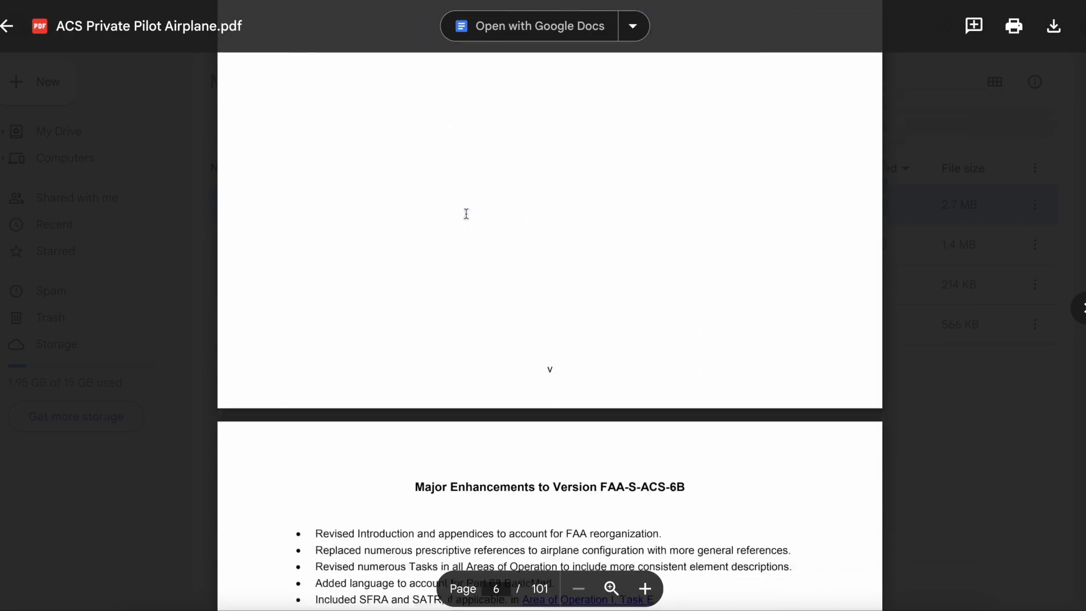
{"action": "scroll", "scroll_direction": "down", "scroll_amount": 3}
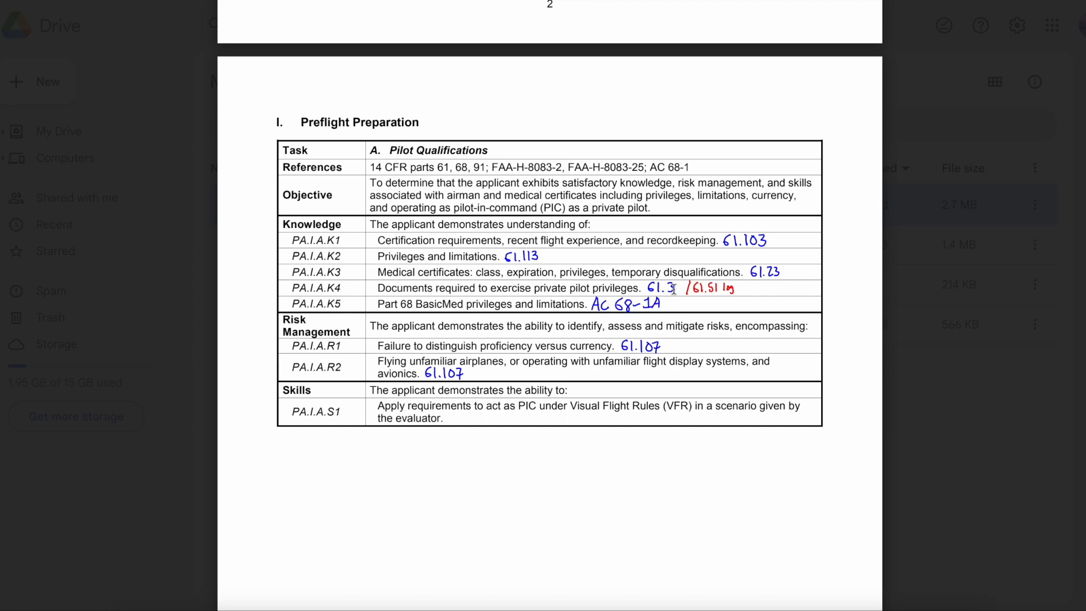
{"action": "mouse_move", "coordinate": [651, 364]}
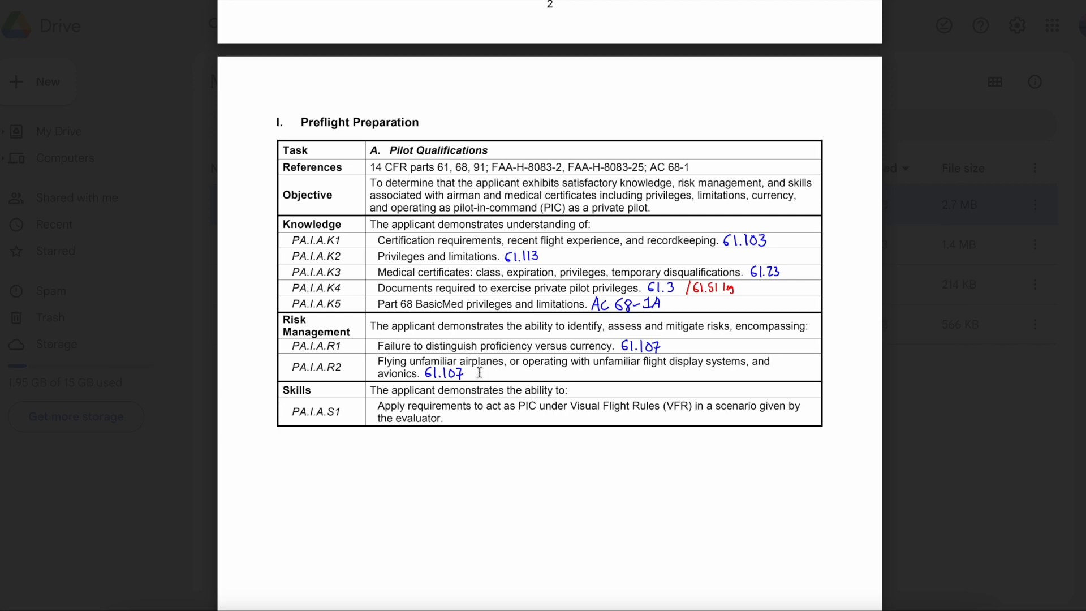
{"action": "scroll", "scroll_direction": "down", "scroll_amount": 3}
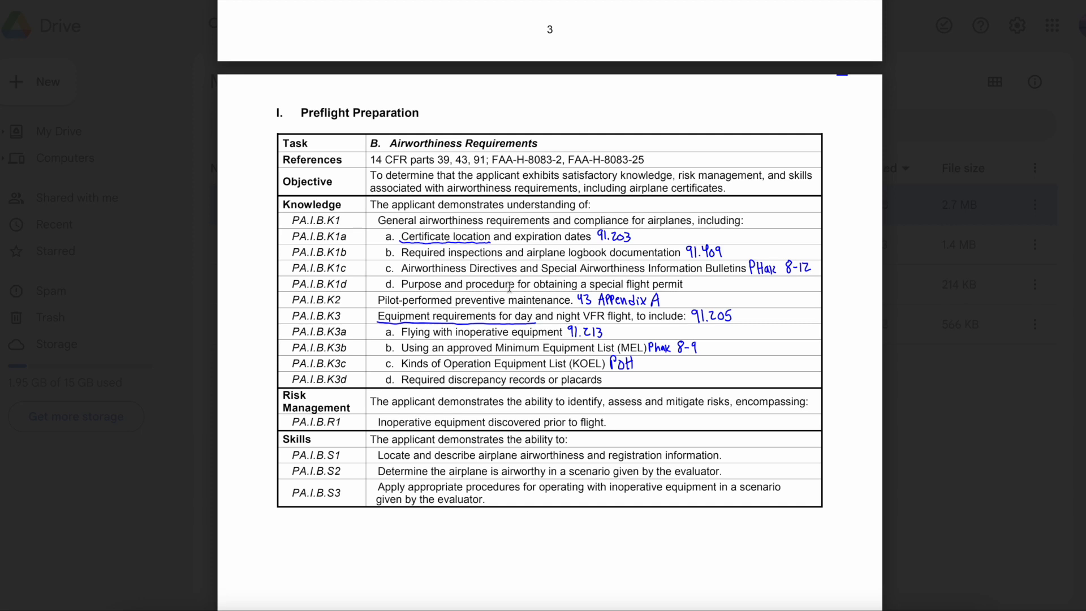
{"action": "mouse_move", "coordinate": [505, 299]}
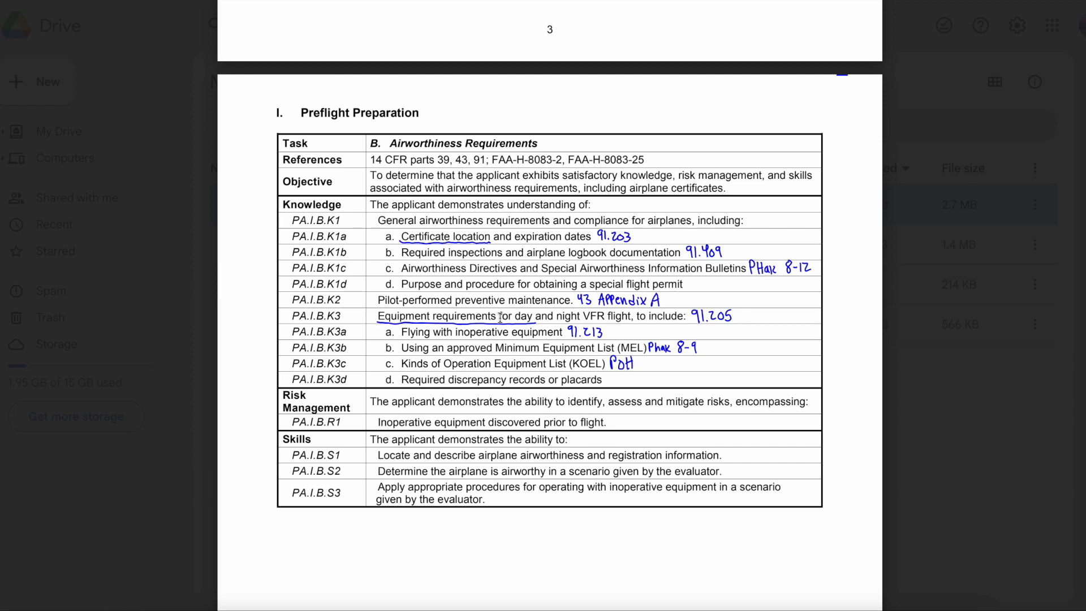
{"action": "mouse_move", "coordinate": [522, 327]}
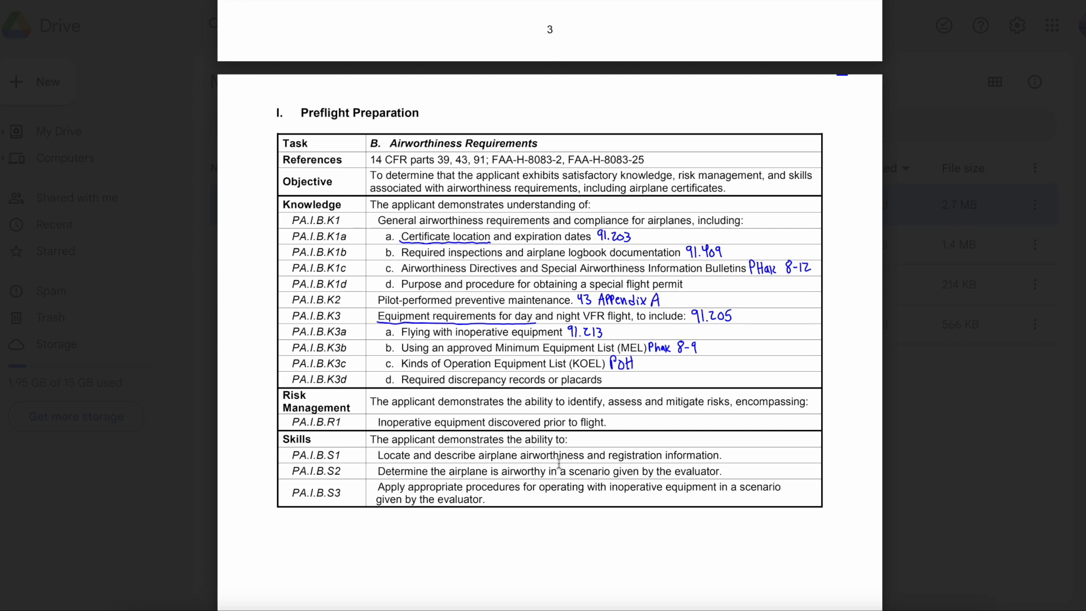
{"action": "mouse_move", "coordinate": [637, 401]}
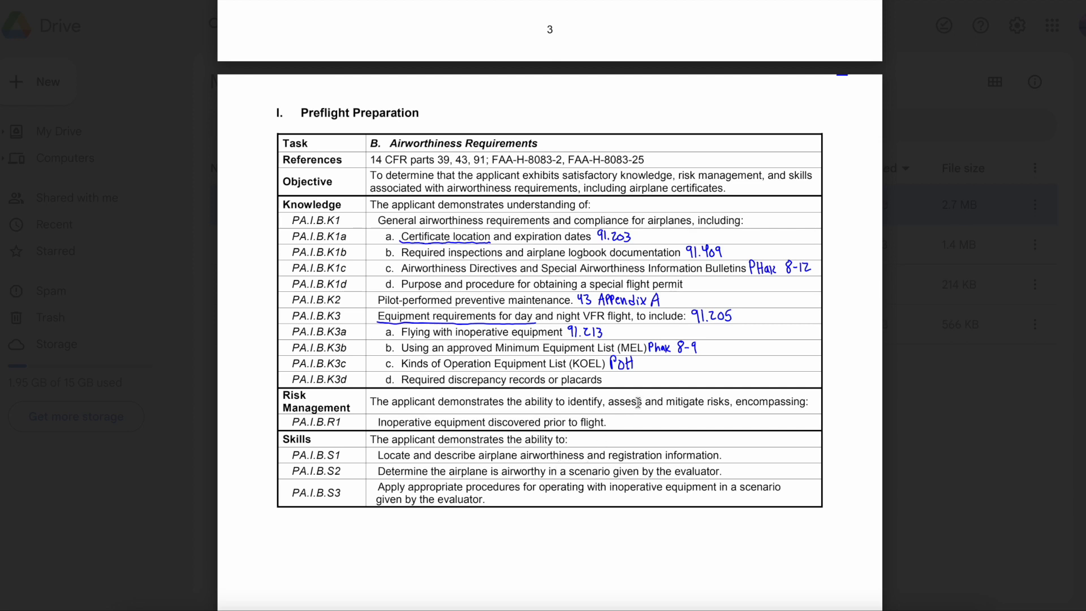